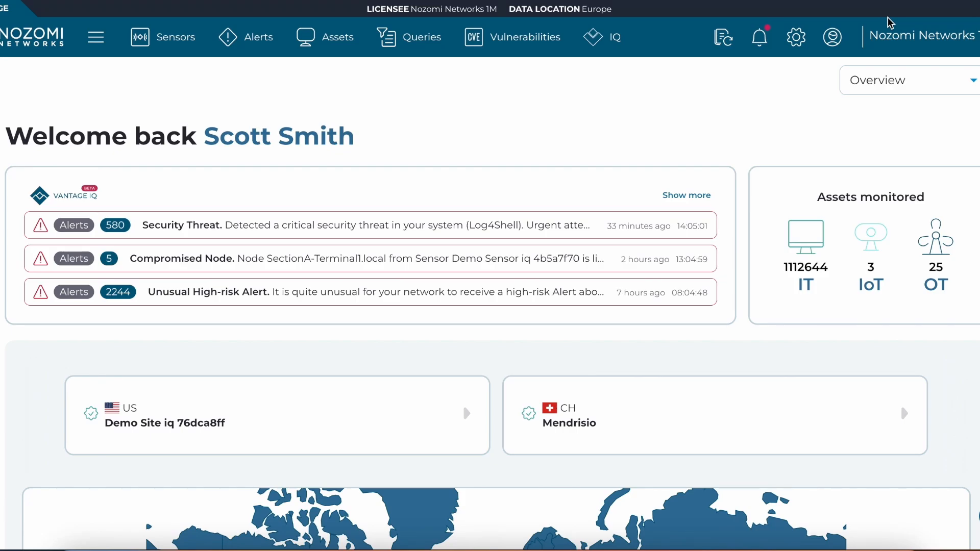
pyautogui.moveTo(707, 257)
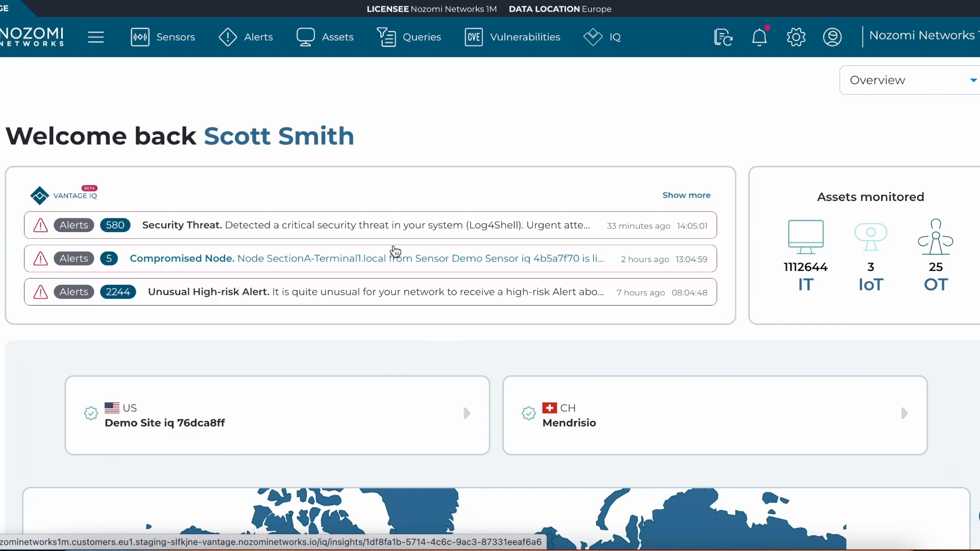
pyautogui.moveTo(601, 37)
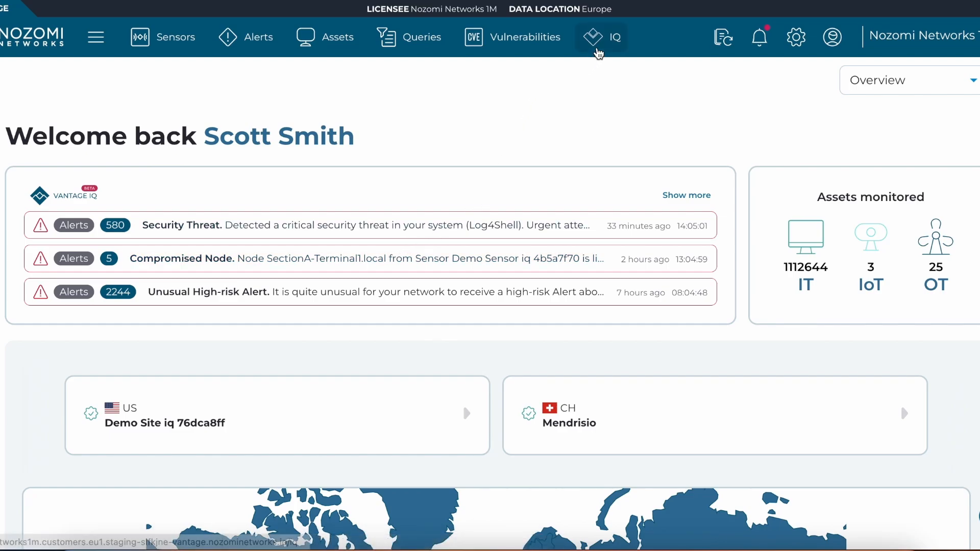
# Show the Vantage IQ Insights list and scroll down past Compromised Node toward Stale Sensor
pyautogui.click(600, 37)
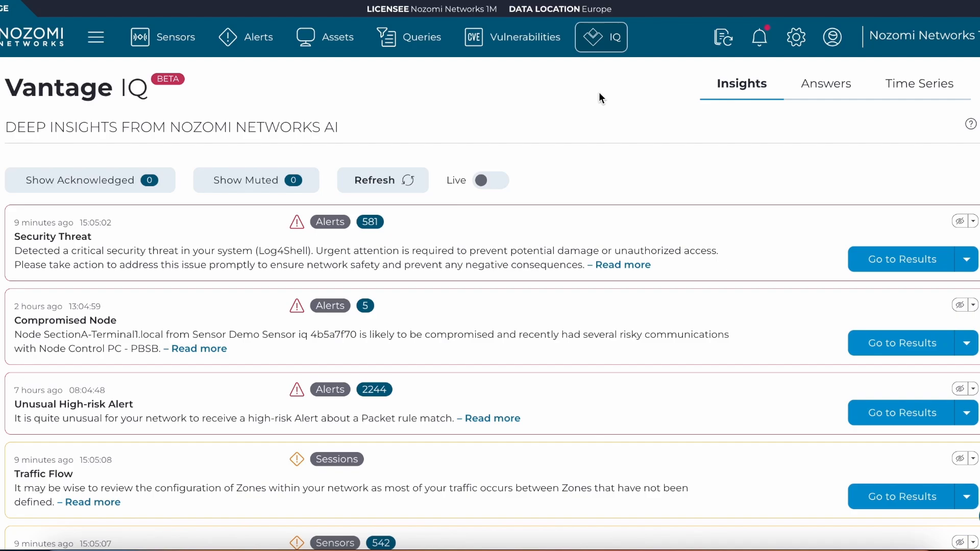
pyautogui.click(382, 180)
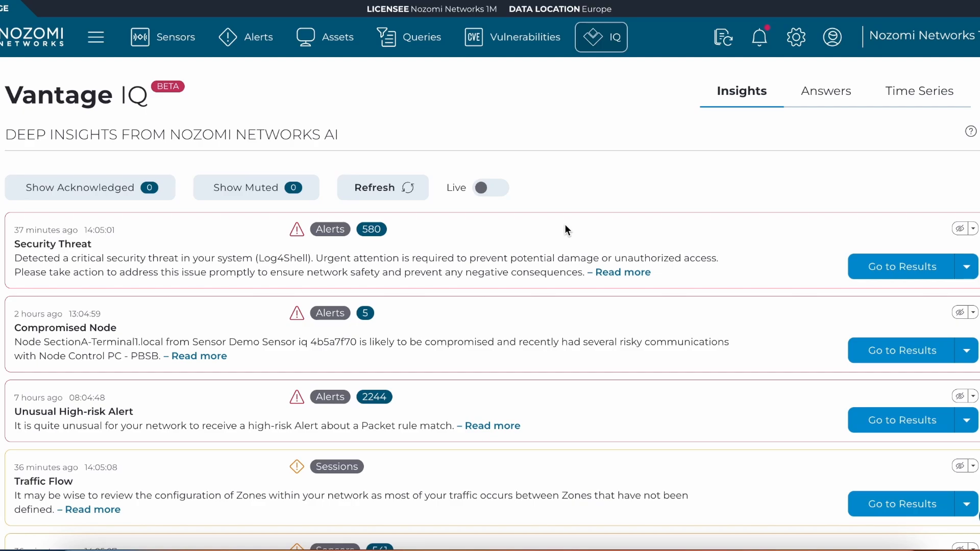
pyautogui.moveTo(562, 375)
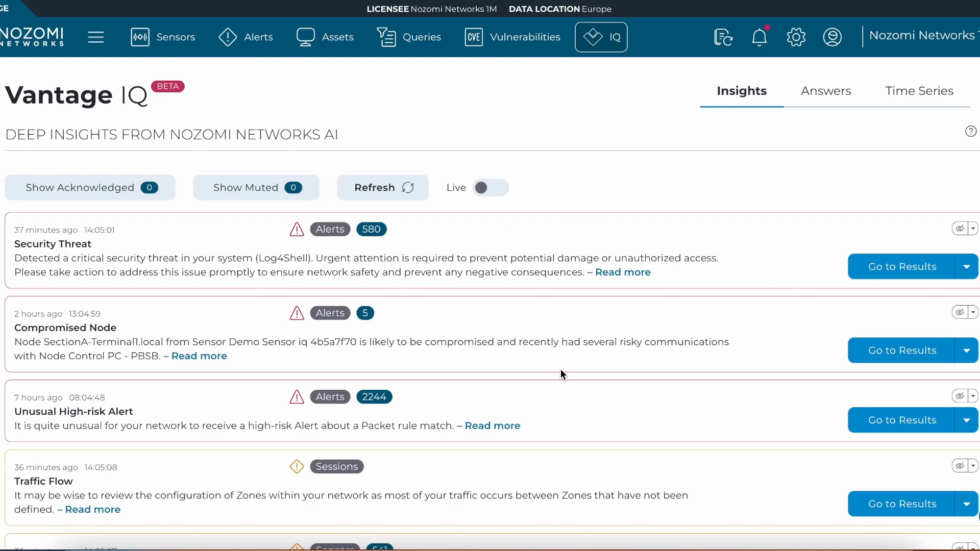
pyautogui.scroll(-3)
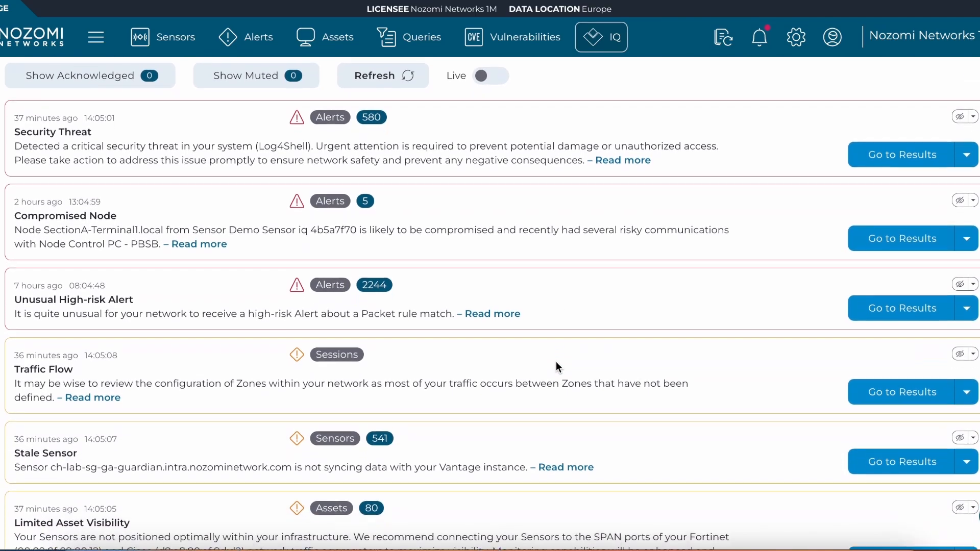
pyautogui.scroll(-3)
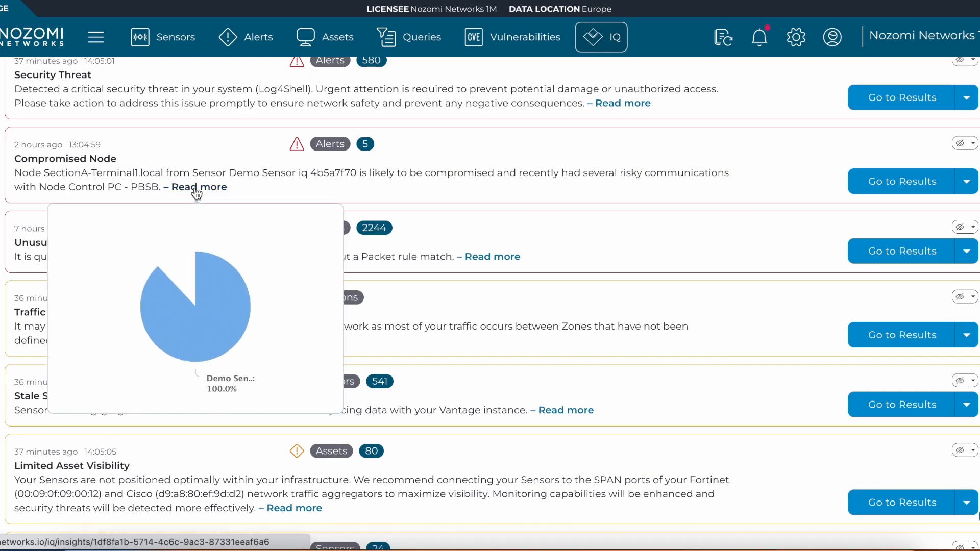
# Read more on Compromised Node to see its risk explanation and remediation advice
pyautogui.click(198, 187)
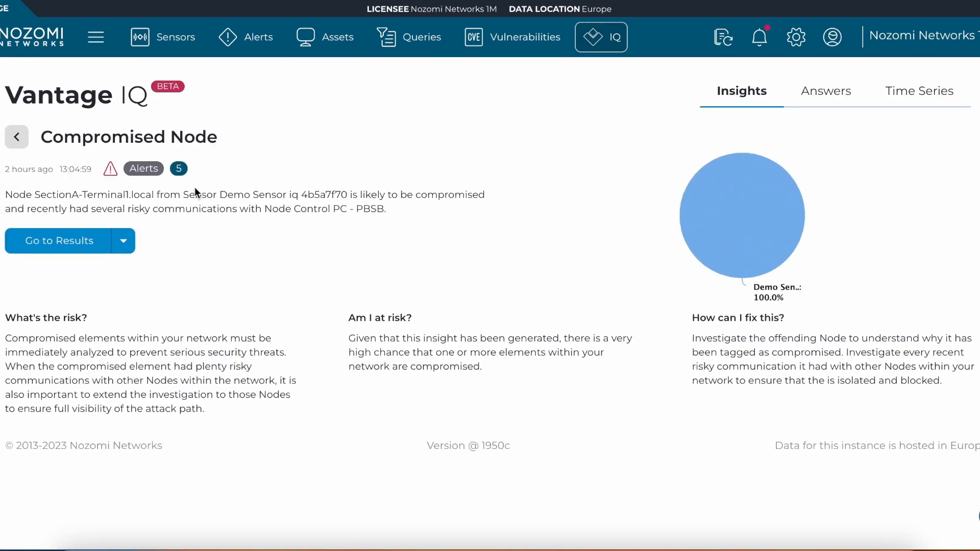
pyautogui.moveTo(218, 189)
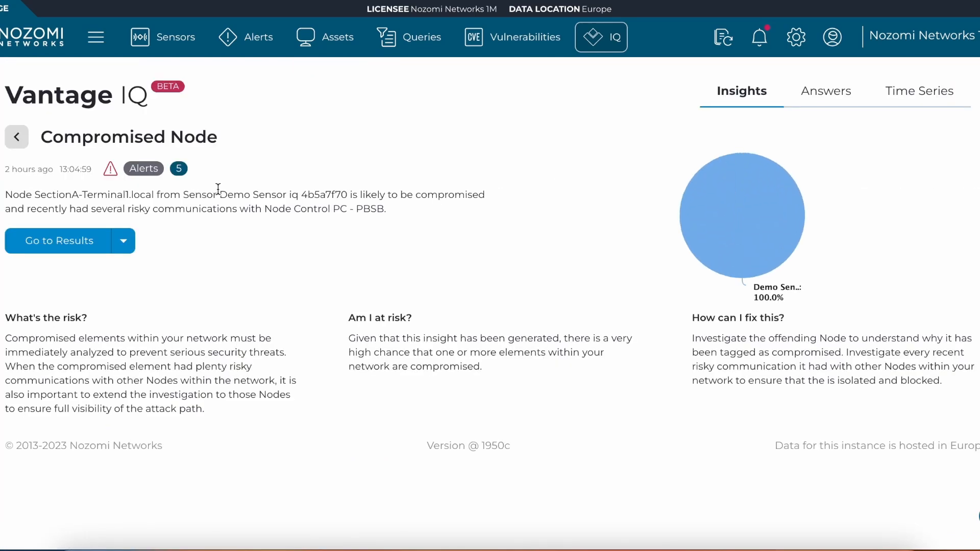
pyautogui.moveTo(243, 169)
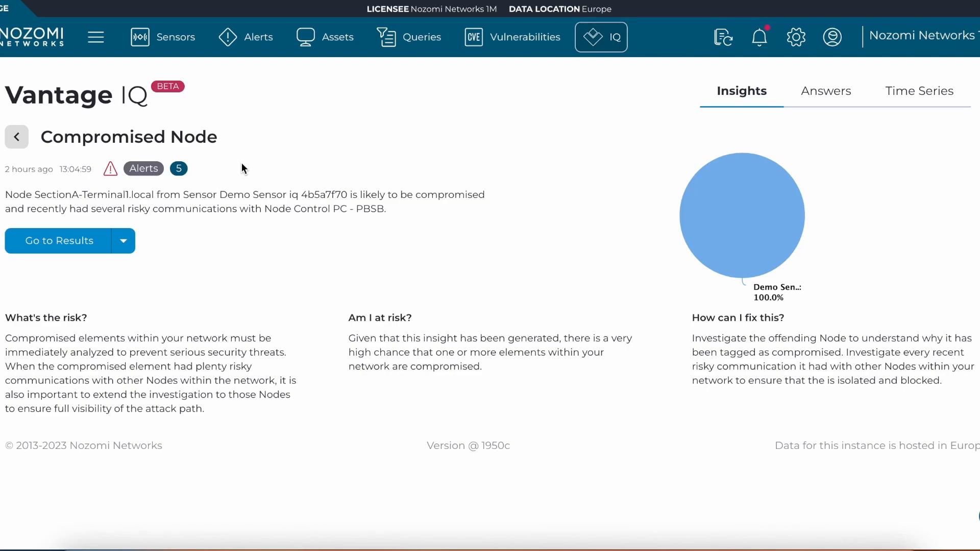
pyautogui.moveTo(602, 37)
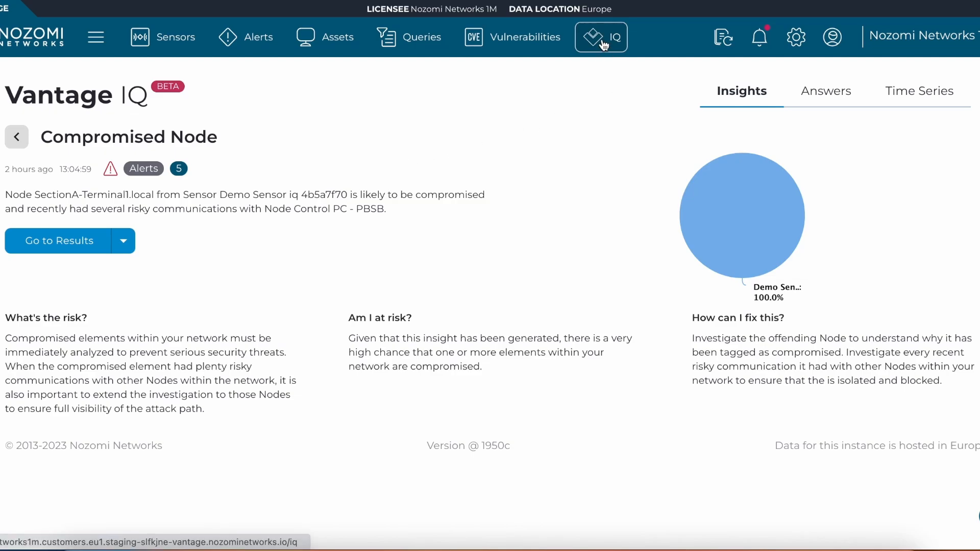
# Return to the insights list and read more on the Unusual High-risk Alert insight
pyautogui.click(16, 136)
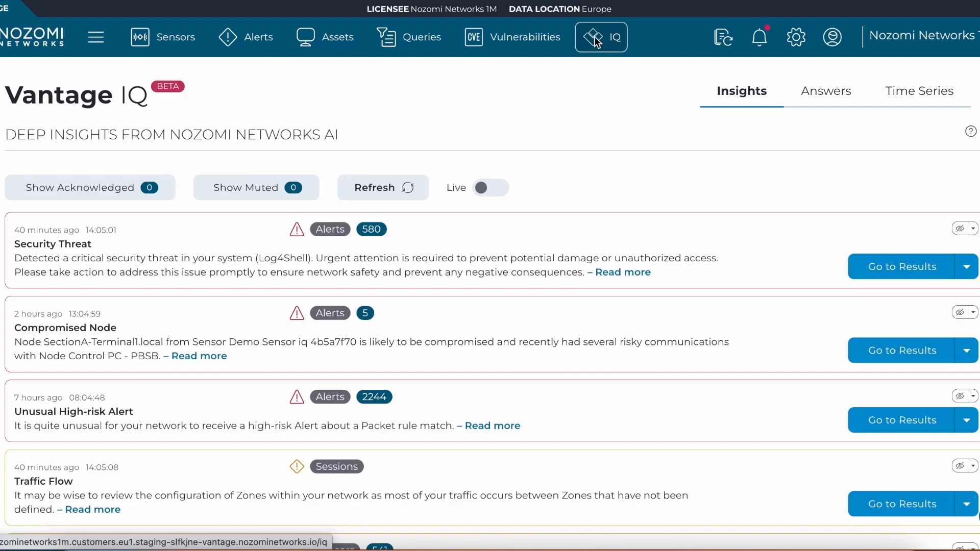
pyautogui.moveTo(485, 438)
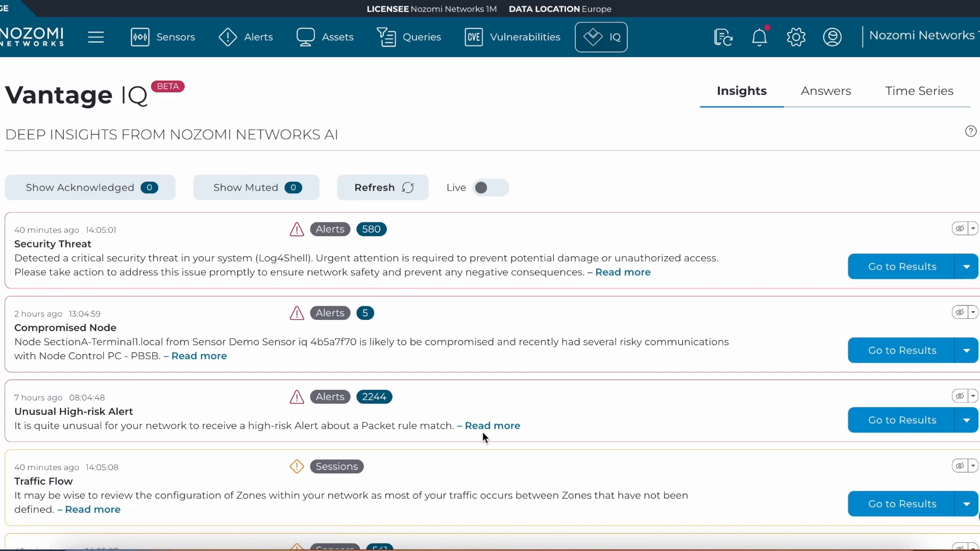
pyautogui.click(492, 426)
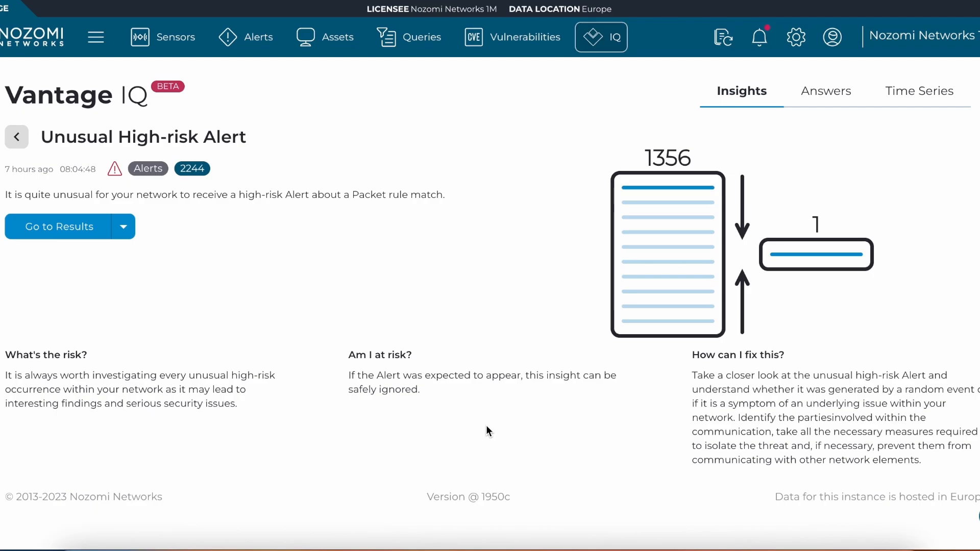
pyautogui.moveTo(460, 425)
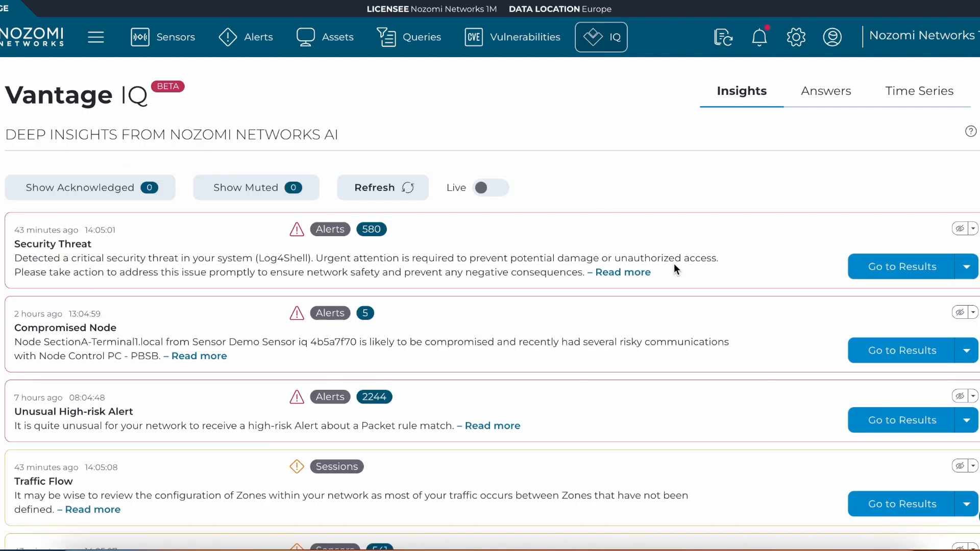
# Scroll through the Limited Asset Visibility insight and its pie chart, then return to the insights list
pyautogui.scroll(-3)
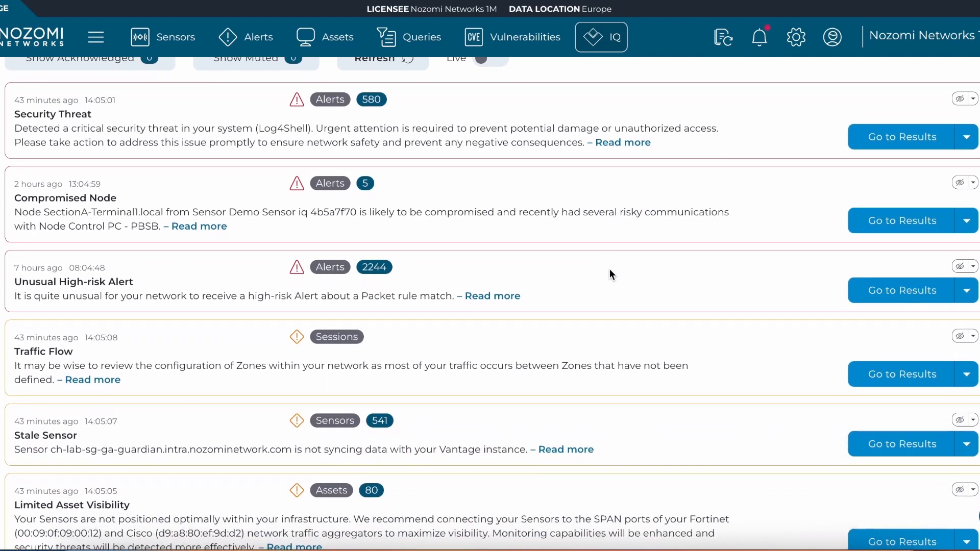
pyautogui.scroll(-3)
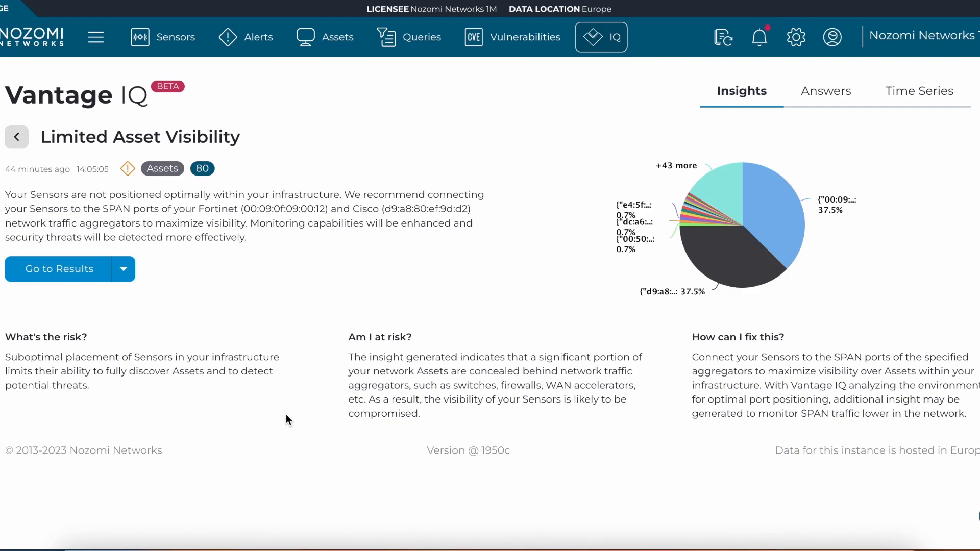
pyautogui.moveTo(484, 270)
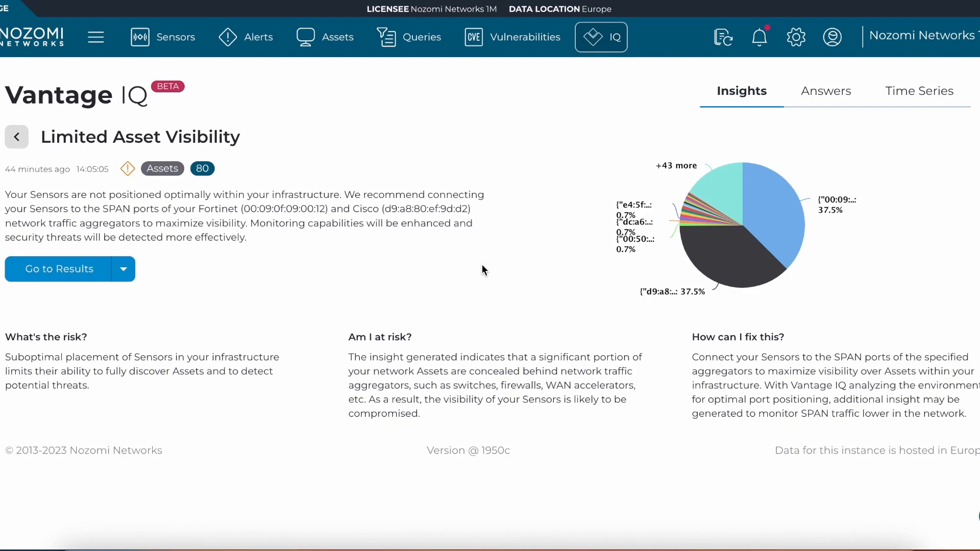
pyautogui.click(601, 37)
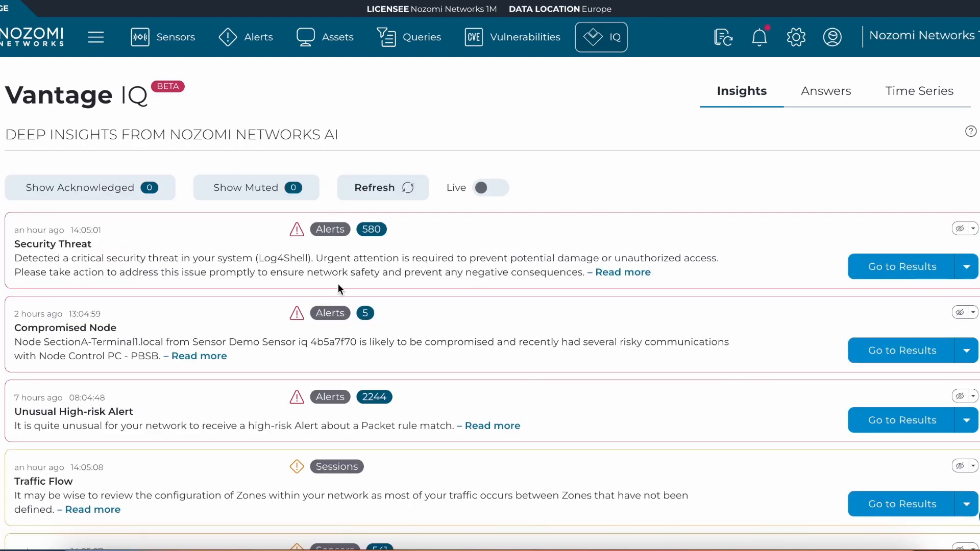
# Scroll to the Sensor Spam insight and return to the IQ insights list
pyautogui.scroll(-3)
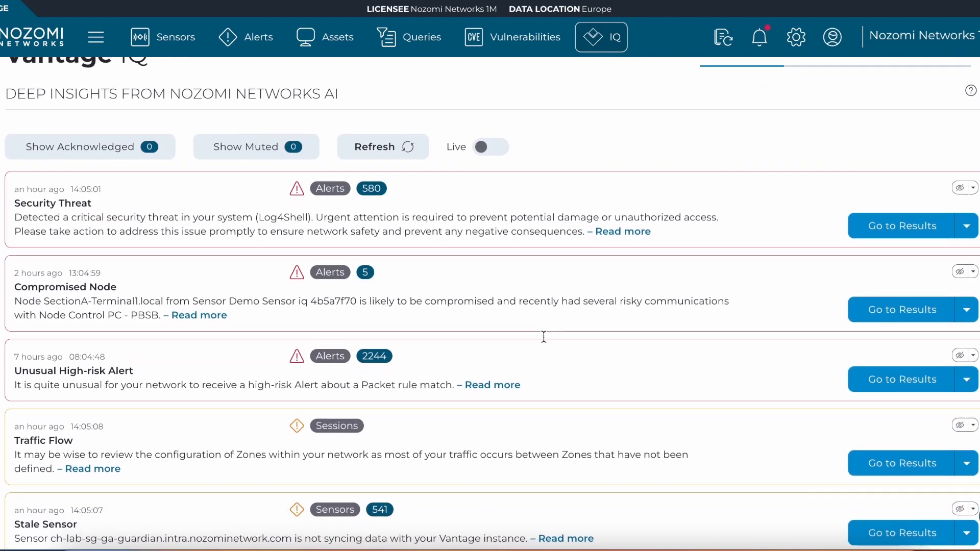
pyautogui.scroll(-3)
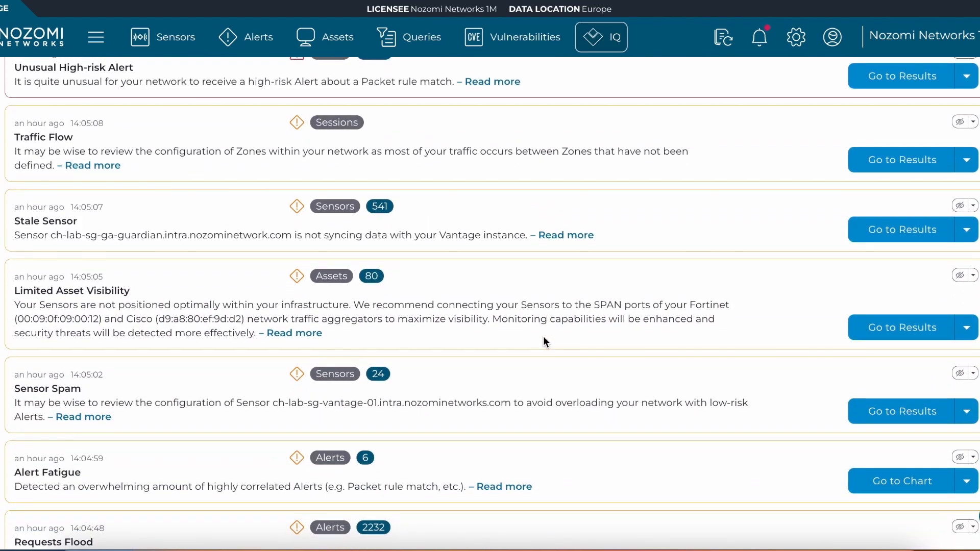
pyautogui.click(600, 36)
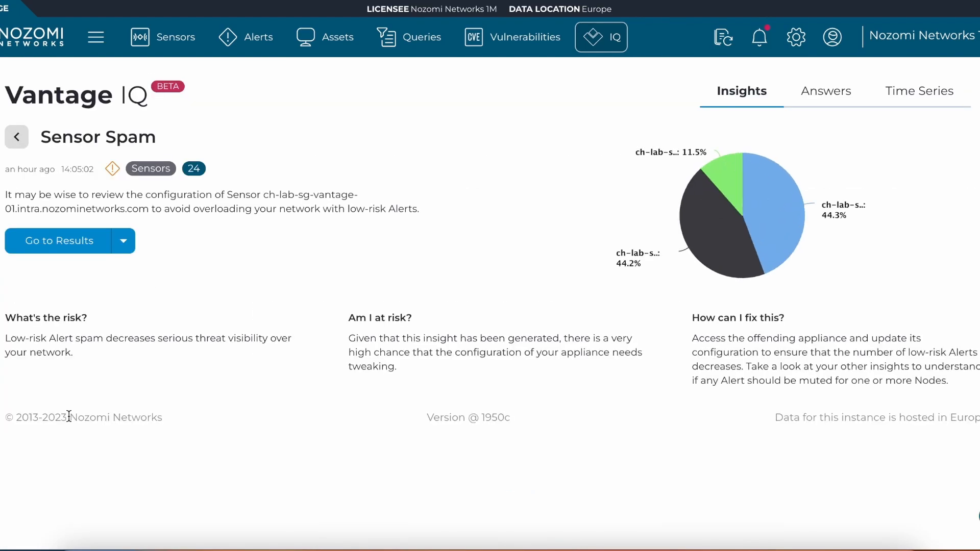
pyautogui.moveTo(68, 382)
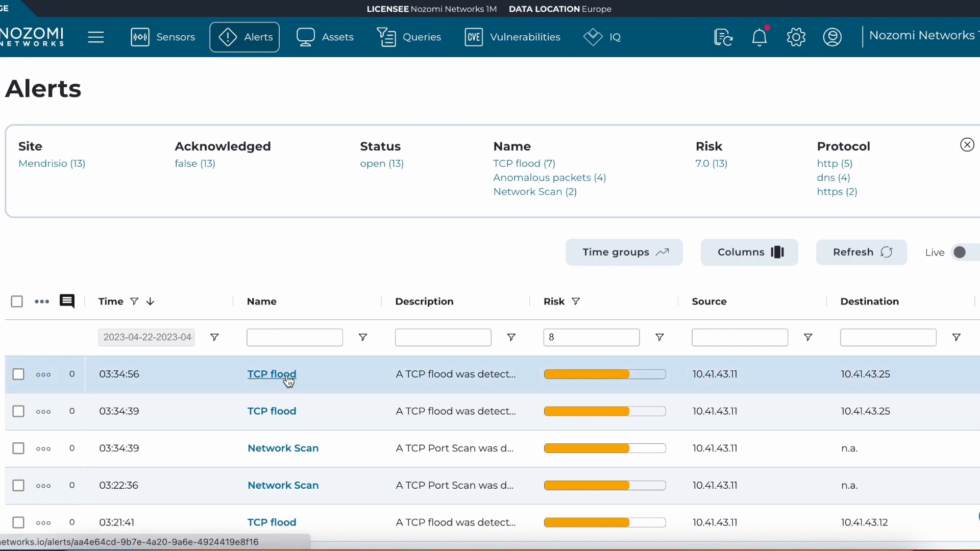
# View the latest TCP flood alert's source and destination details, then go back to Vantage IQ
pyautogui.click(271, 374)
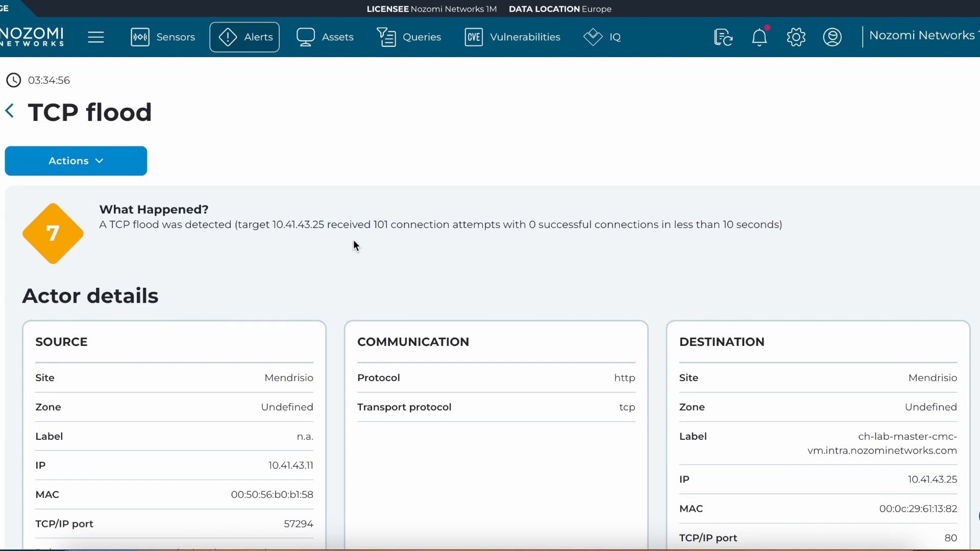
pyautogui.moveTo(600, 37)
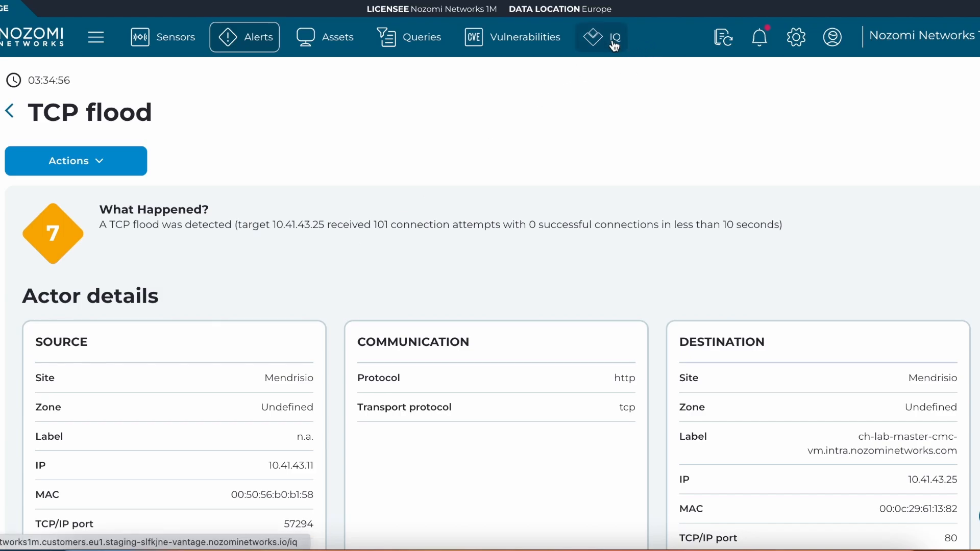
pyautogui.click(601, 37)
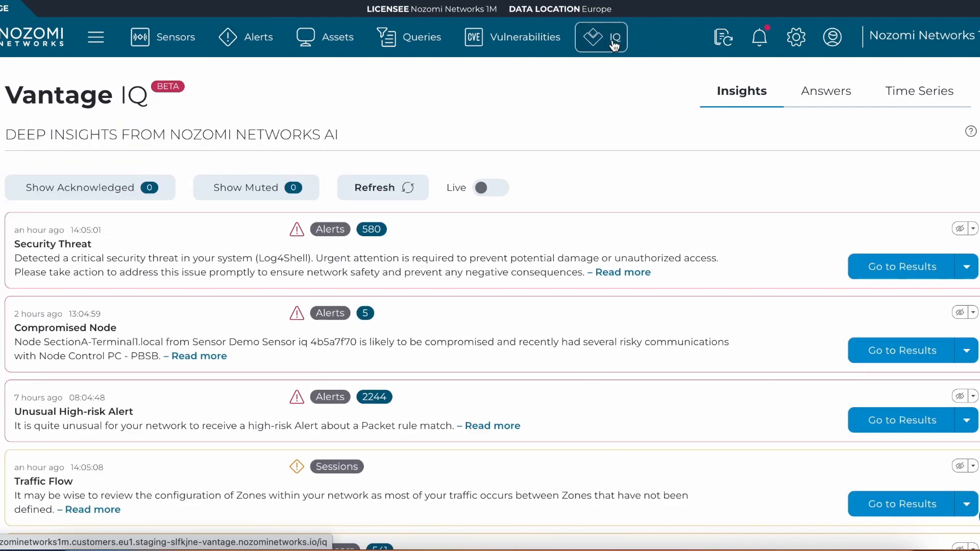
# Browse the Answers tab's suggested questions on sensors, alerts, assets and vulnerabilities
pyautogui.click(824, 91)
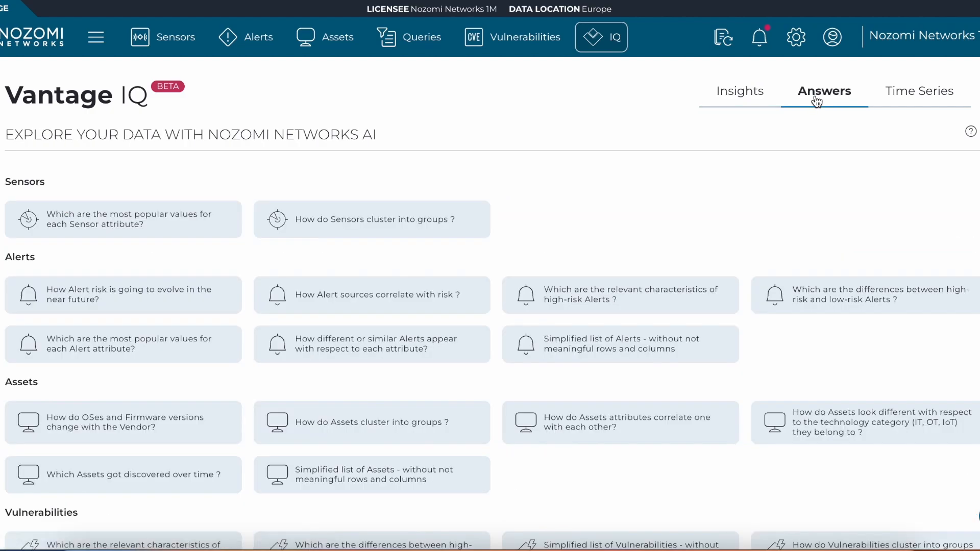
pyautogui.moveTo(749, 217)
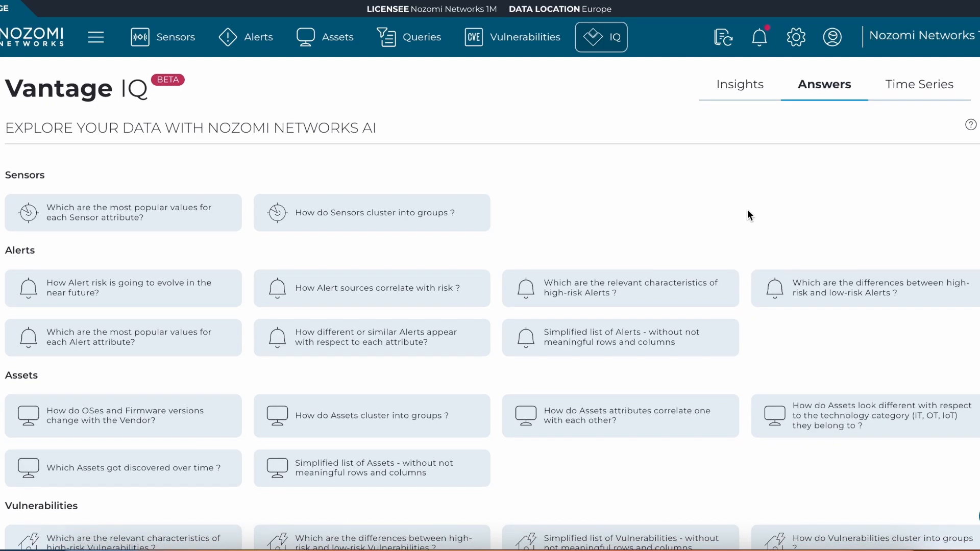
pyautogui.scroll(-3)
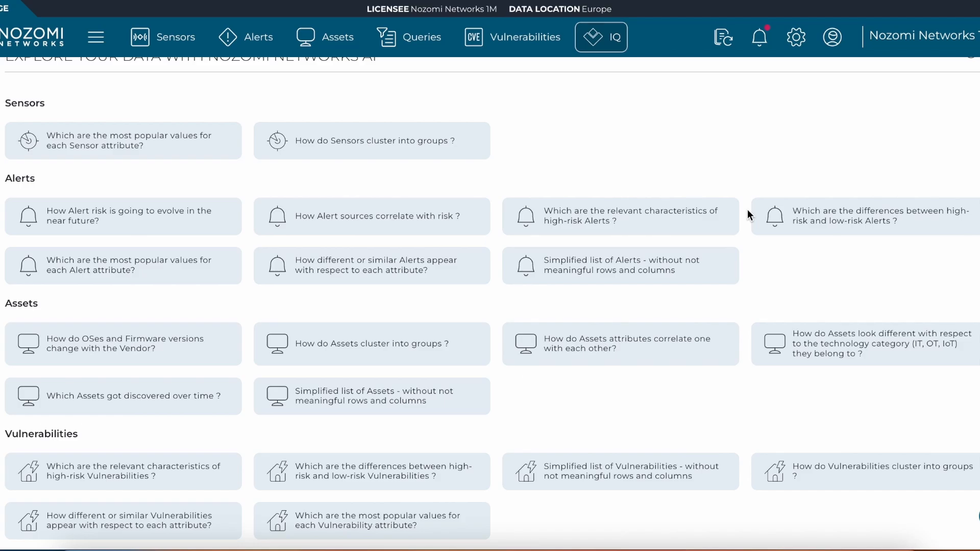
pyautogui.scroll(3)
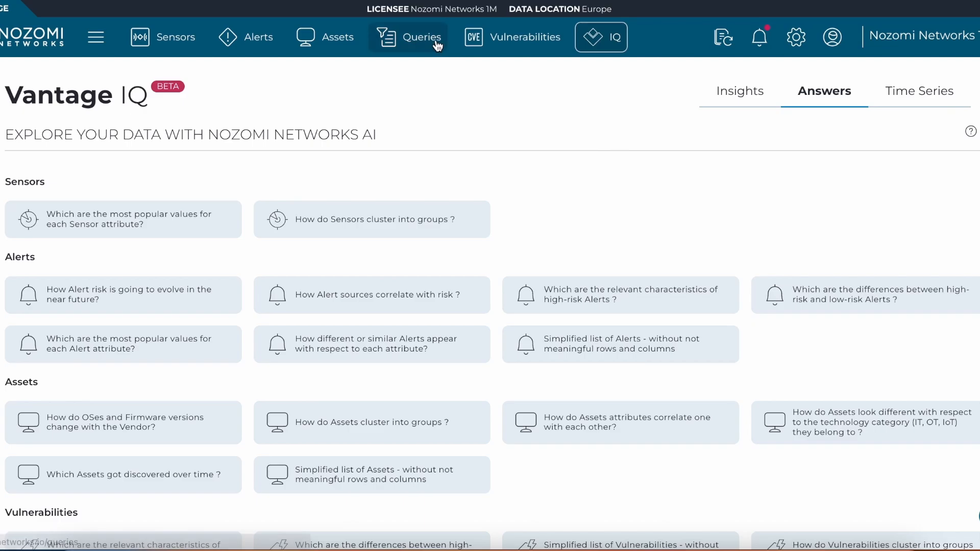
# Execute the 'links | head 20000 | describe' query from the query editor
pyautogui.click(409, 36)
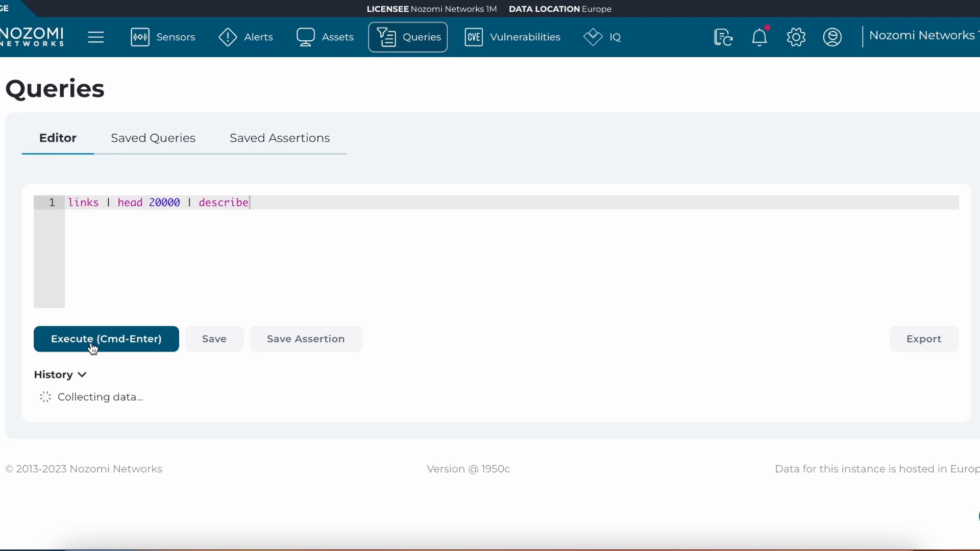
pyautogui.click(106, 339)
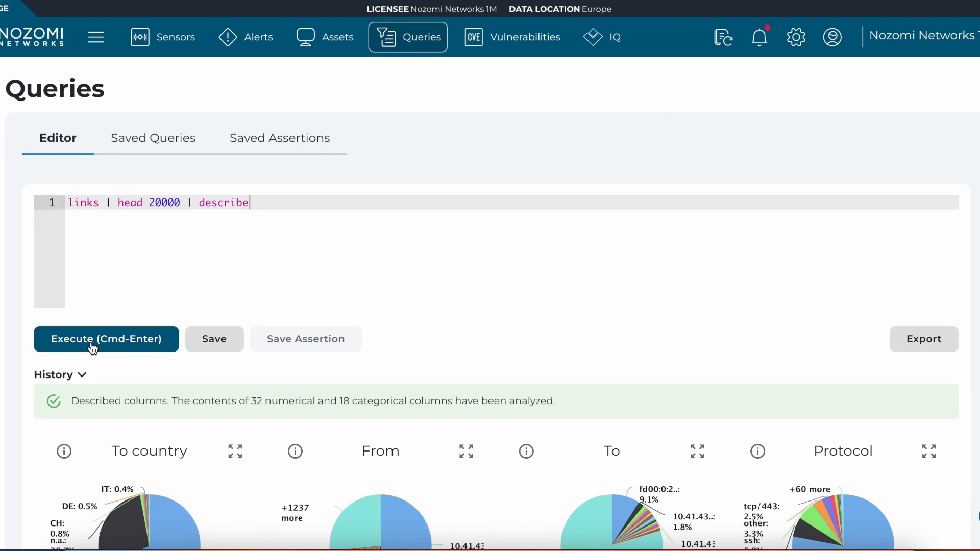
pyautogui.scroll(-3)
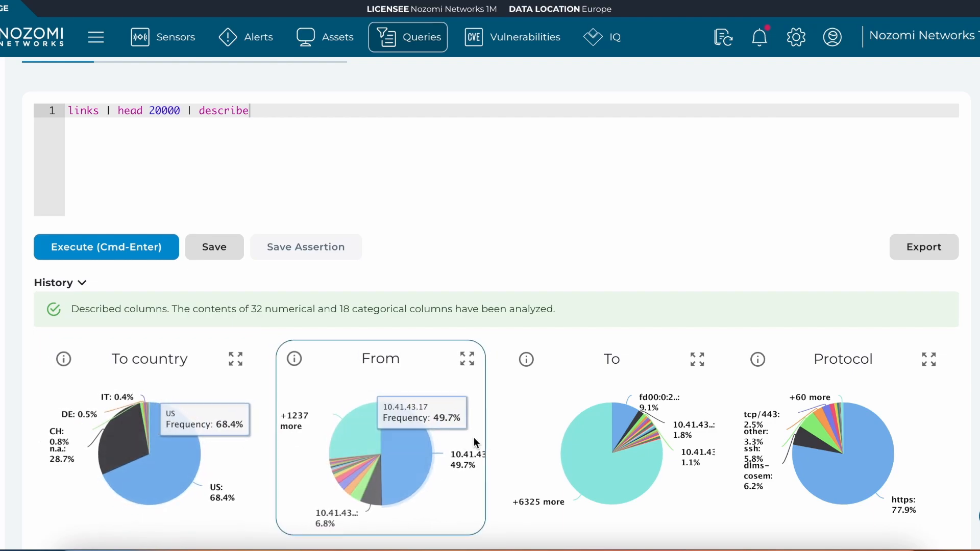
pyautogui.moveTo(430, 450)
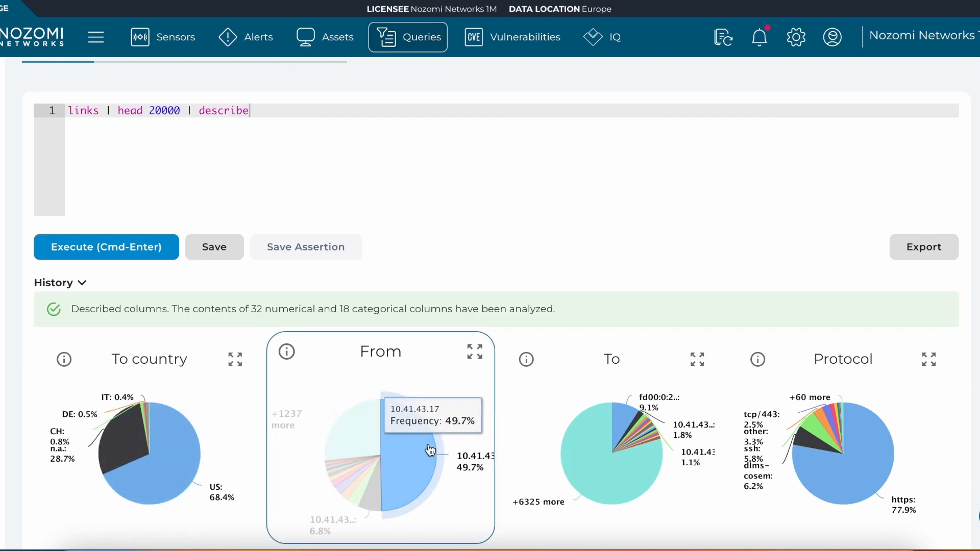
# Inspect the 10.41.43.17 share in the sources pie chart, then return to IQ insights
pyautogui.click(286, 351)
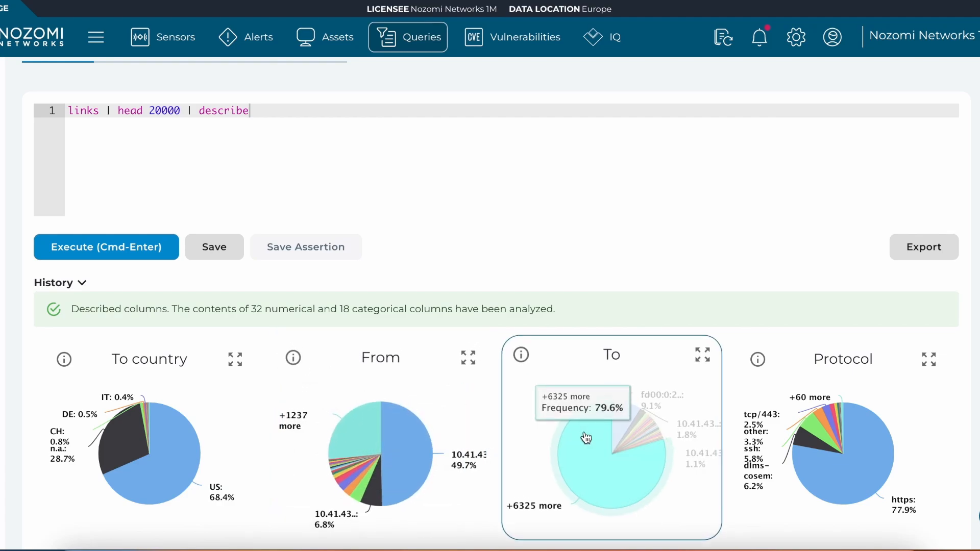
pyautogui.moveTo(566, 450)
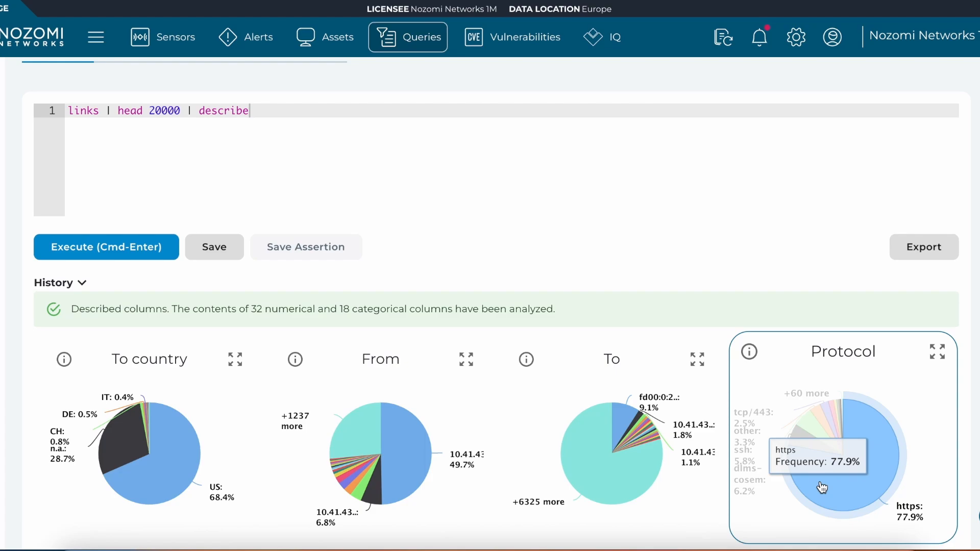
pyautogui.scroll(-3)
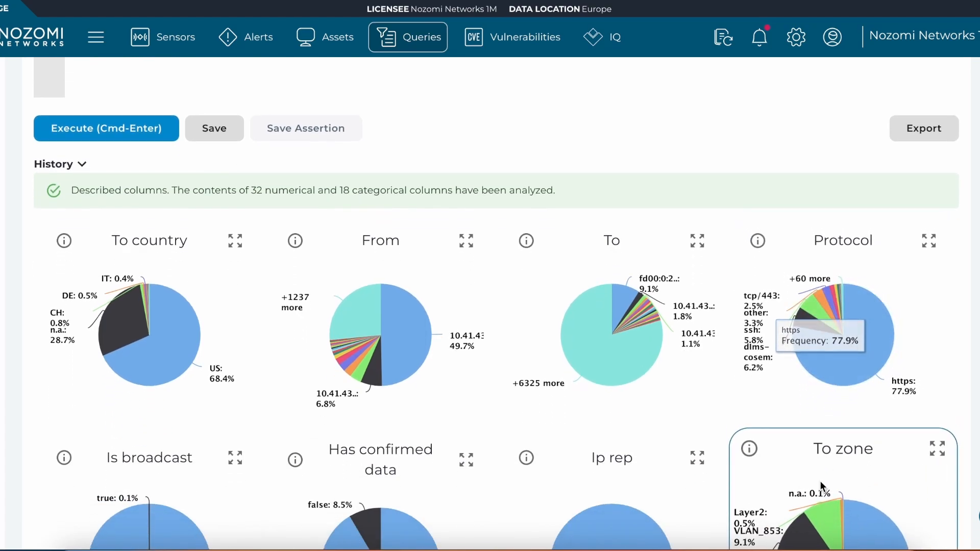
pyautogui.moveTo(860, 170)
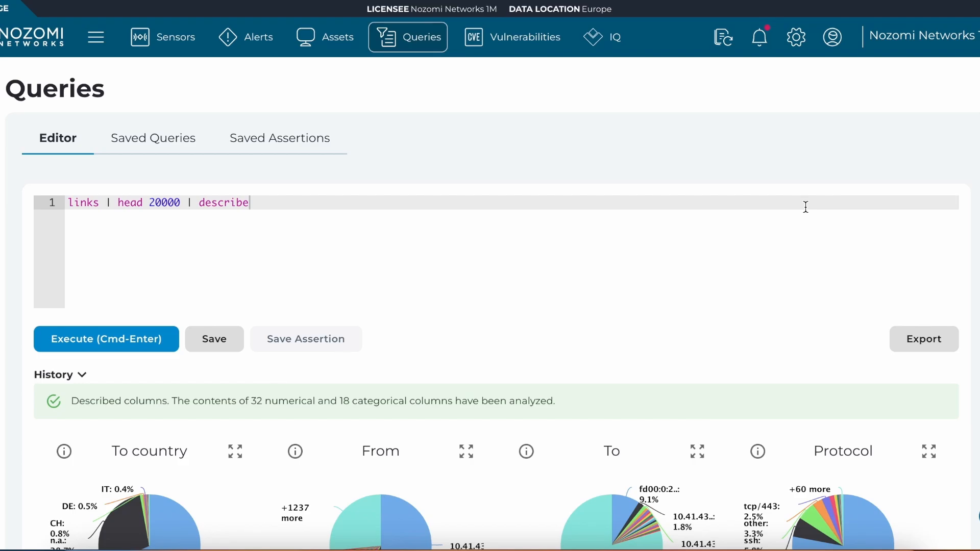
pyautogui.click(601, 37)
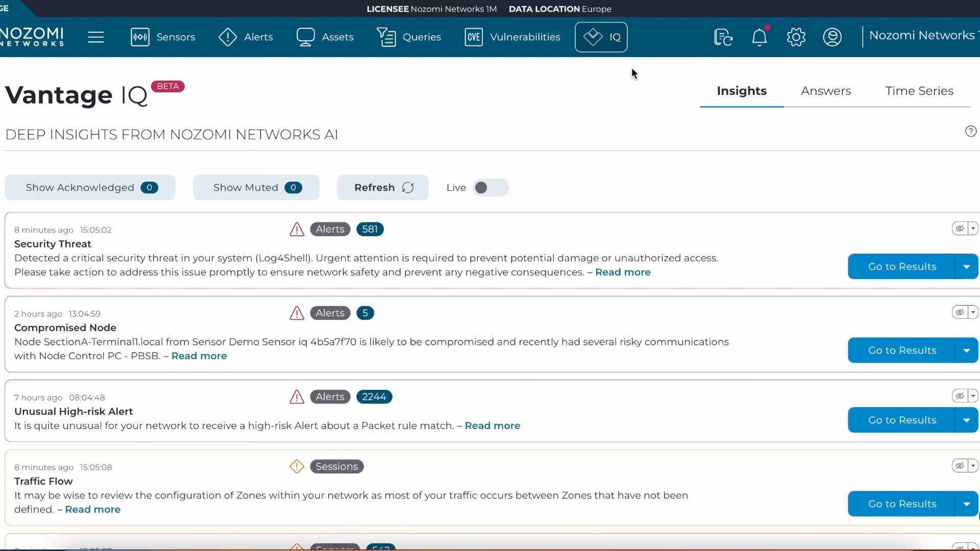
pyautogui.click(919, 90)
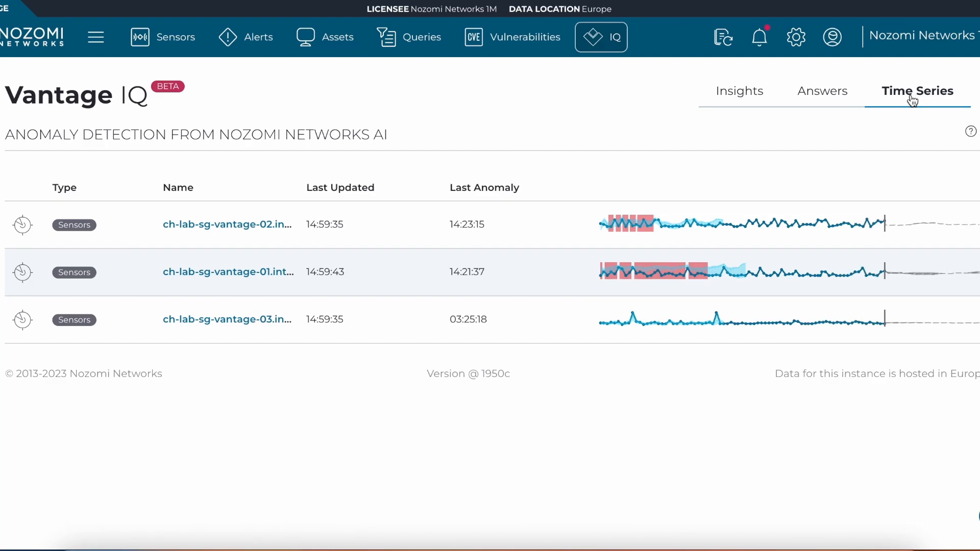
pyautogui.moveTo(761, 330)
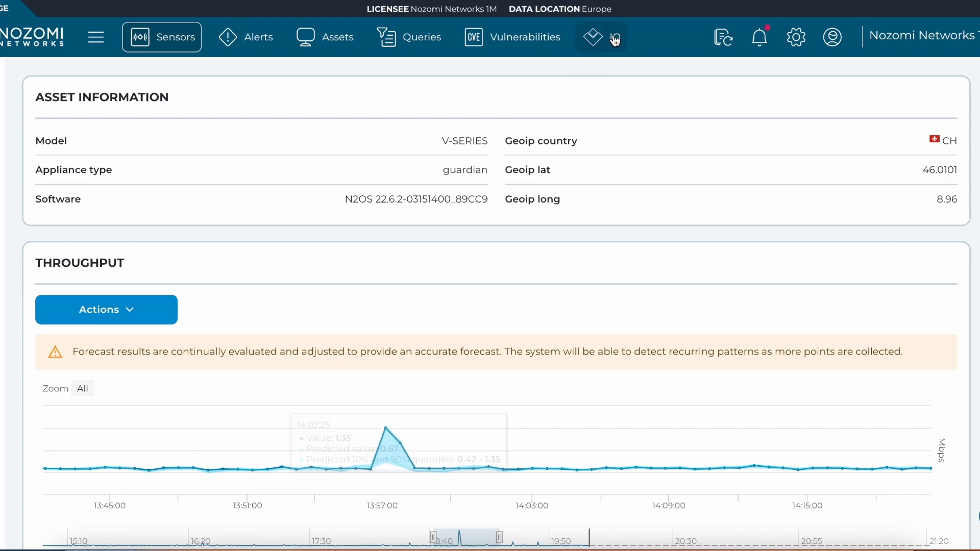
pyautogui.click(601, 37)
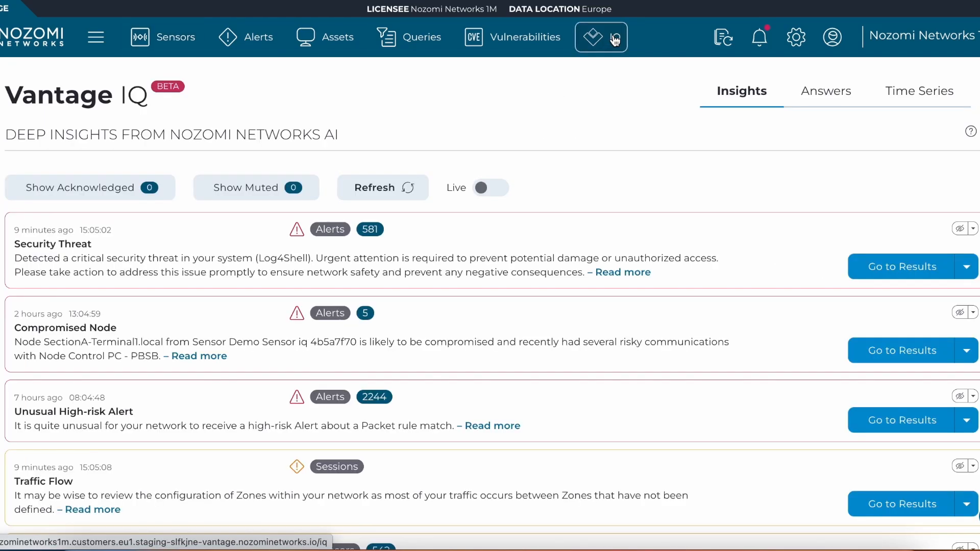